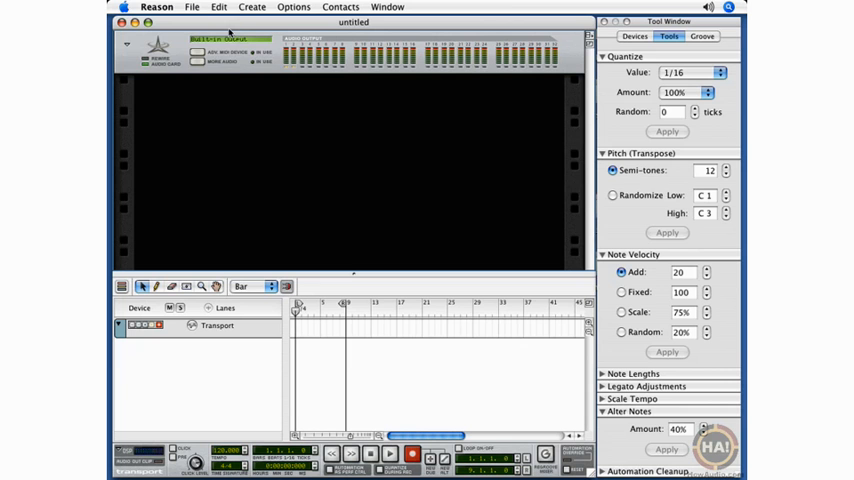
Step: Look through the Preferences audio and general pages, then close Preferences
left_click(156, 7)
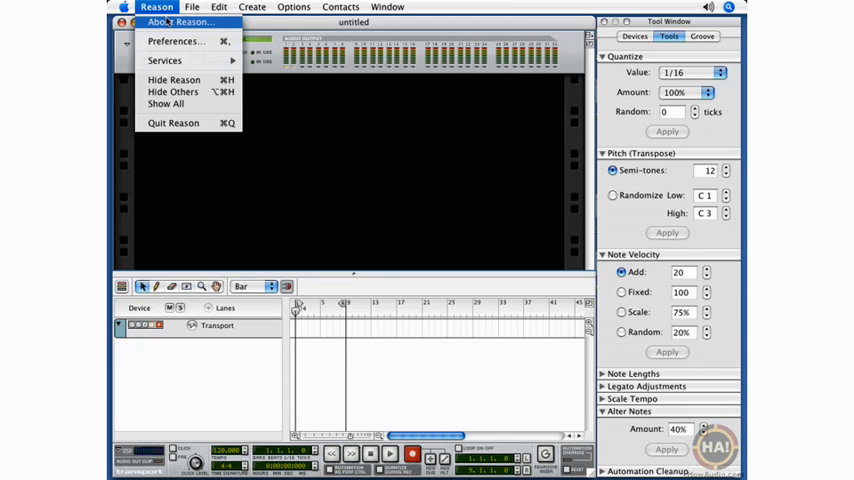
mouse_move(178, 41)
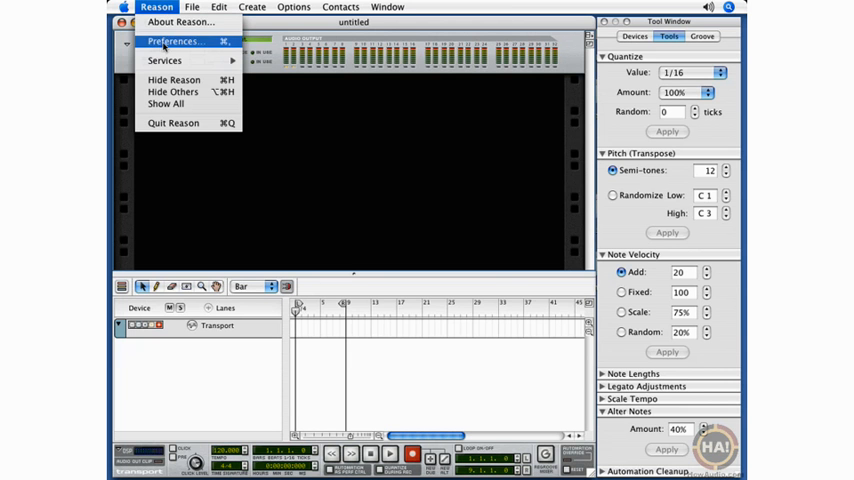
left_click(175, 41)
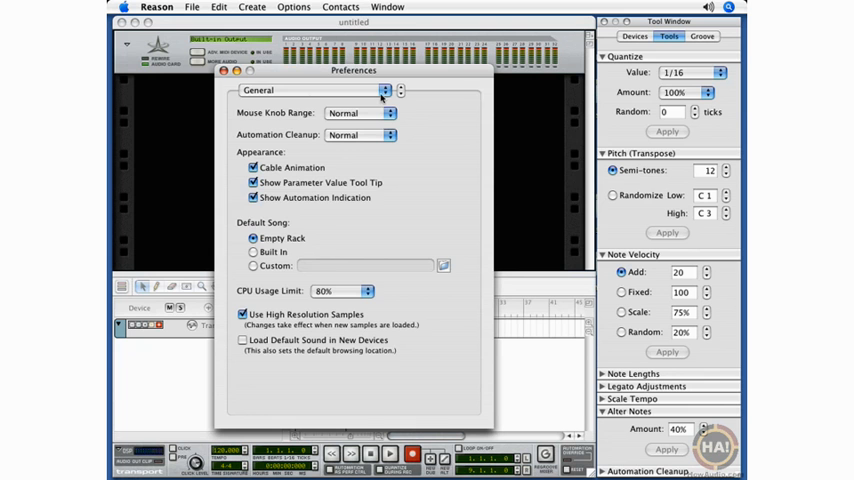
left_click(320, 90)
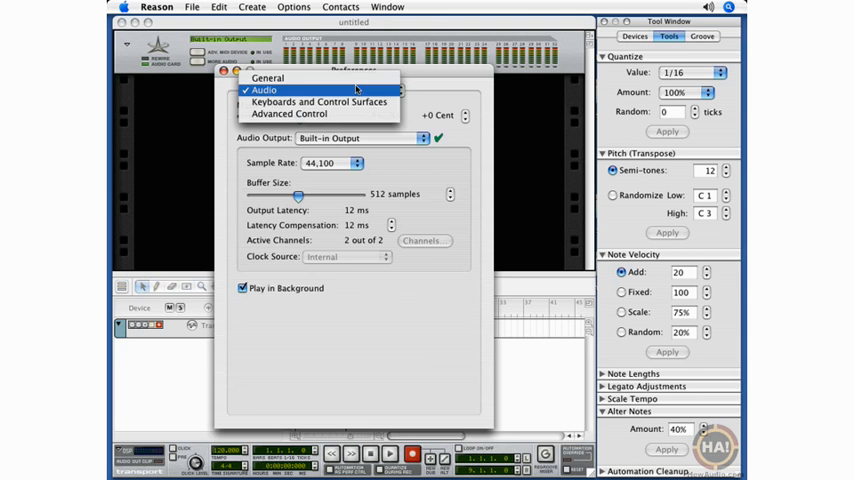
left_click(267, 78)
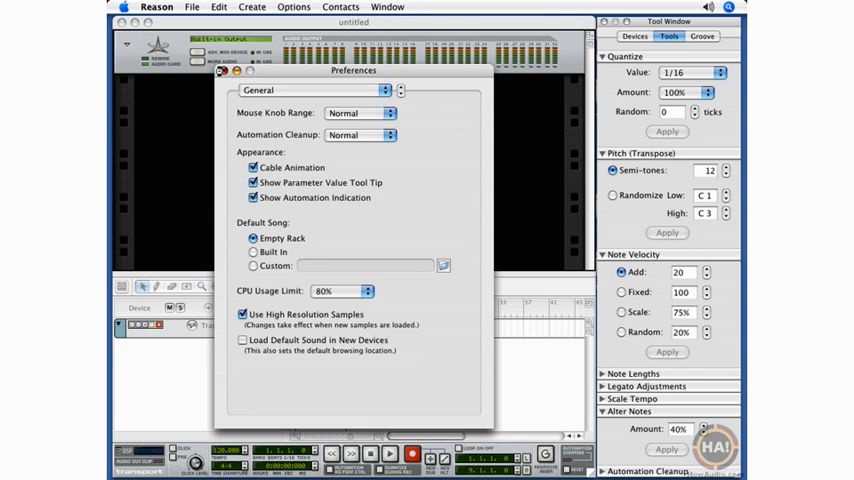
left_click(222, 71)
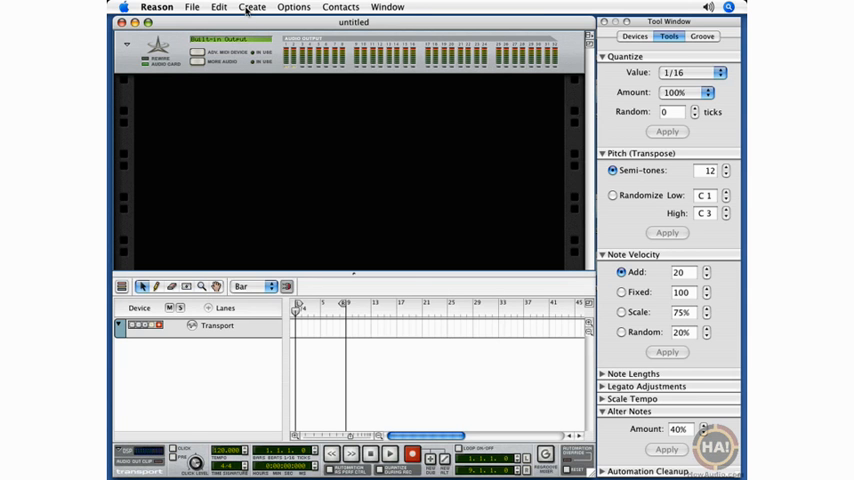
Step: Add a Mixer 14:2 and a Dr.REX Loop Player to the rack
left_click(251, 7)
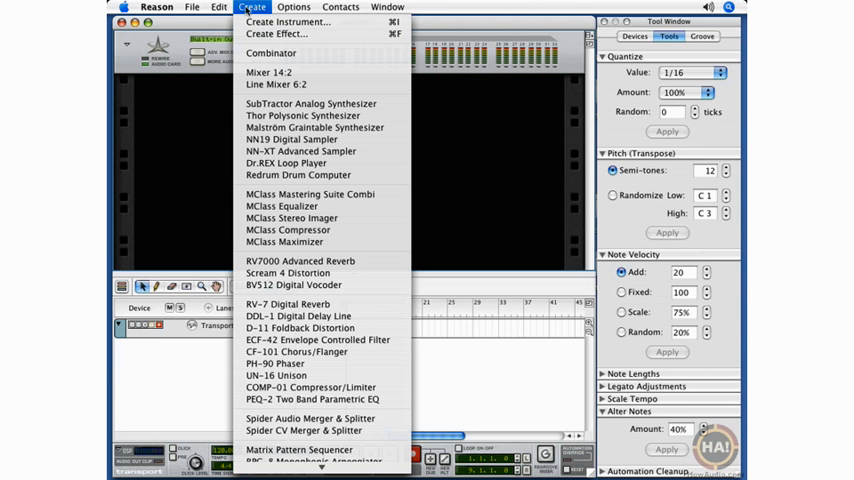
mouse_move(305, 85)
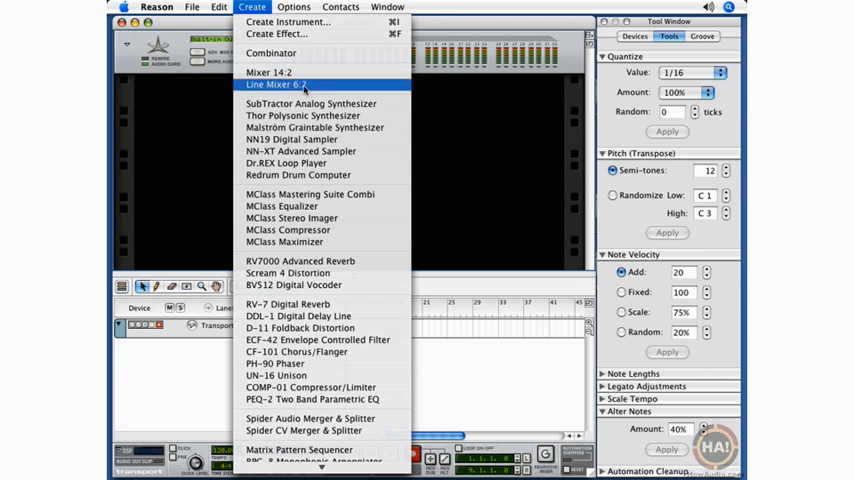
left_click(272, 83)
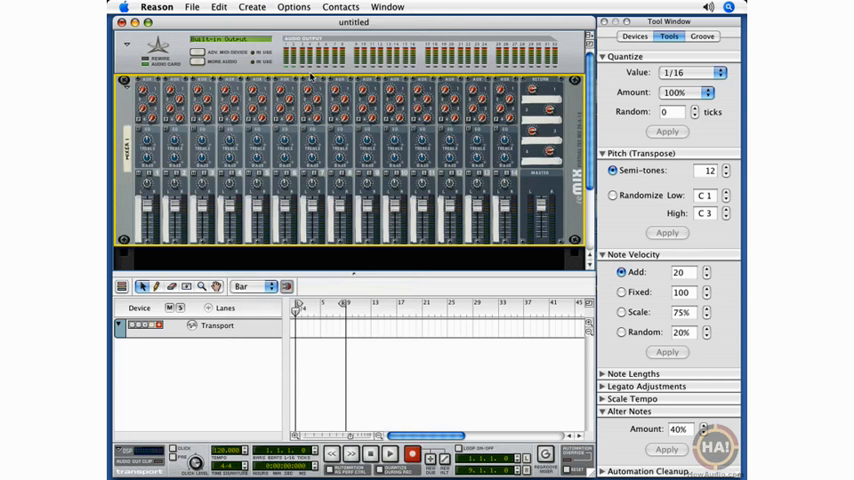
left_click(252, 7)
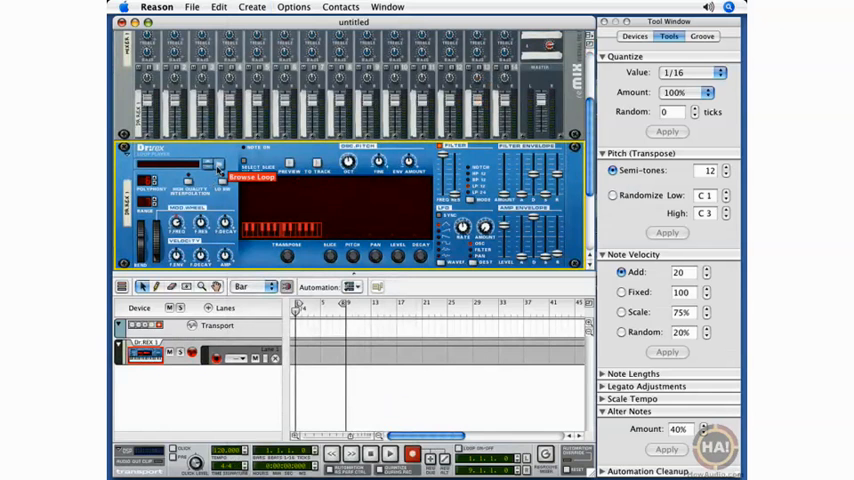
Step: Load loop1.rx2 into the Dr.REX from its loop browser
left_click(252, 177)
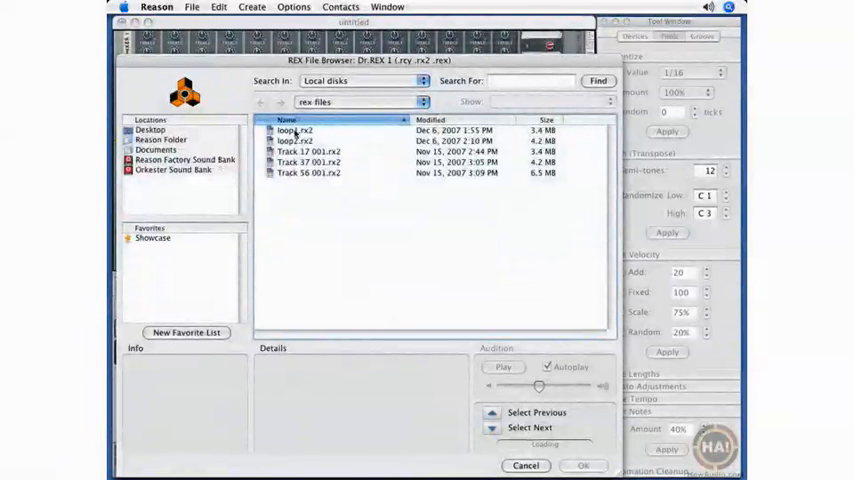
left_click(295, 130)
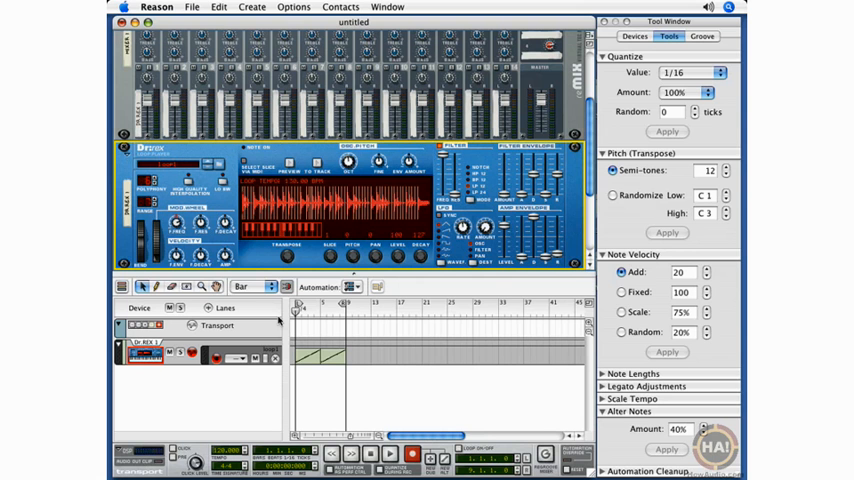
mouse_move(415, 205)
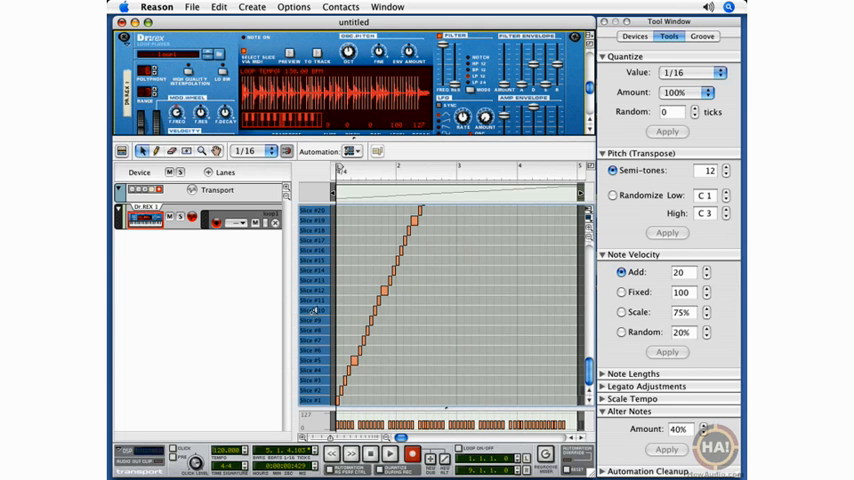
mouse_move(378, 309)
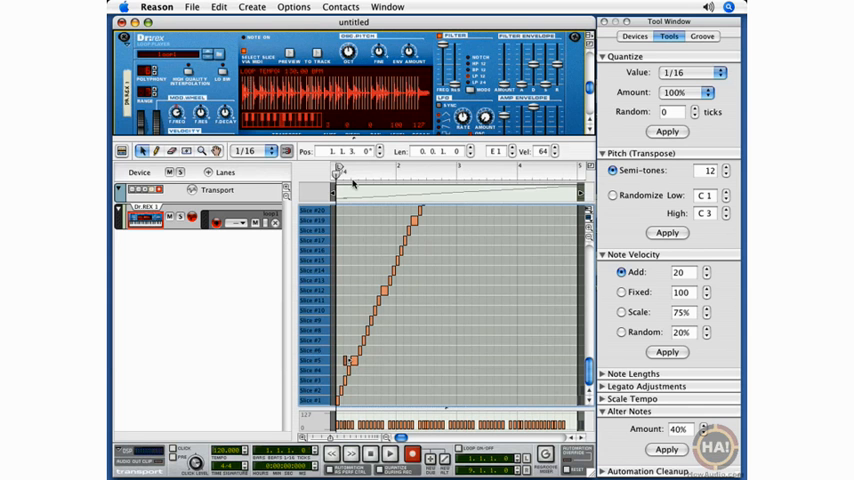
Step: Audition the edited Dr.REX slice pattern from the start with the transport
left_click(390, 453)
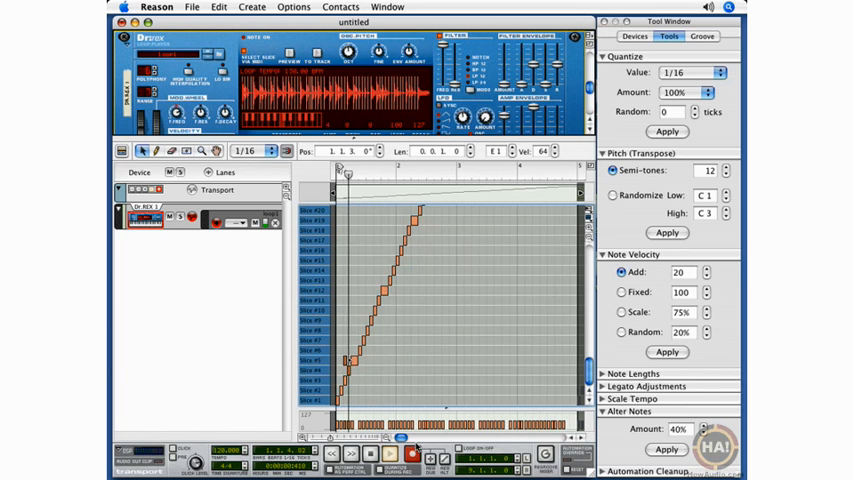
left_click(411, 454)
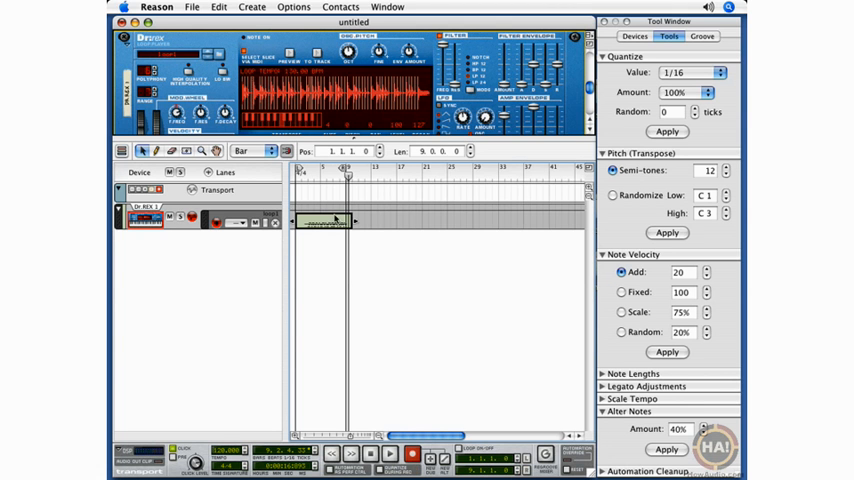
mouse_move(337, 218)
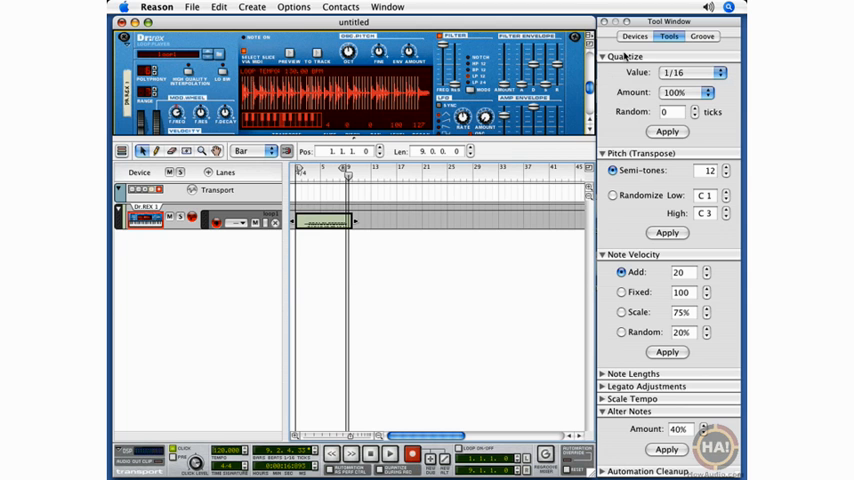
mouse_move(675, 75)
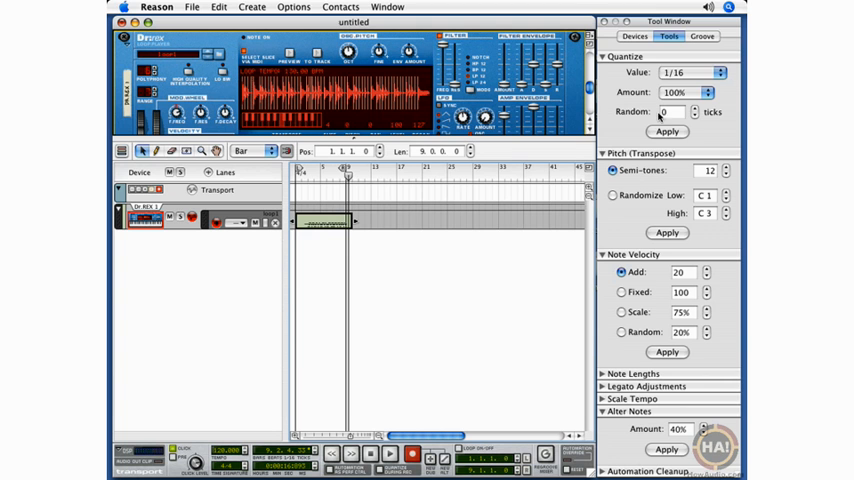
Step: Choose Shuffle from the Tool Window's quantize Value list
left_click(685, 72)
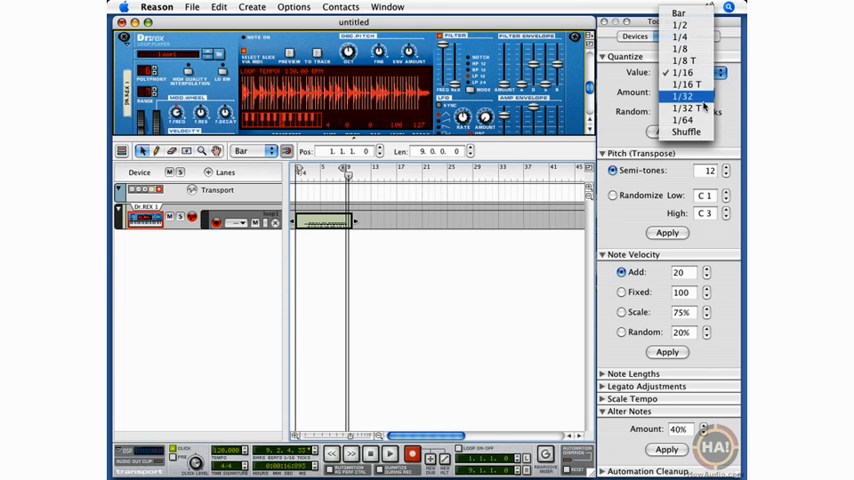
mouse_move(687, 132)
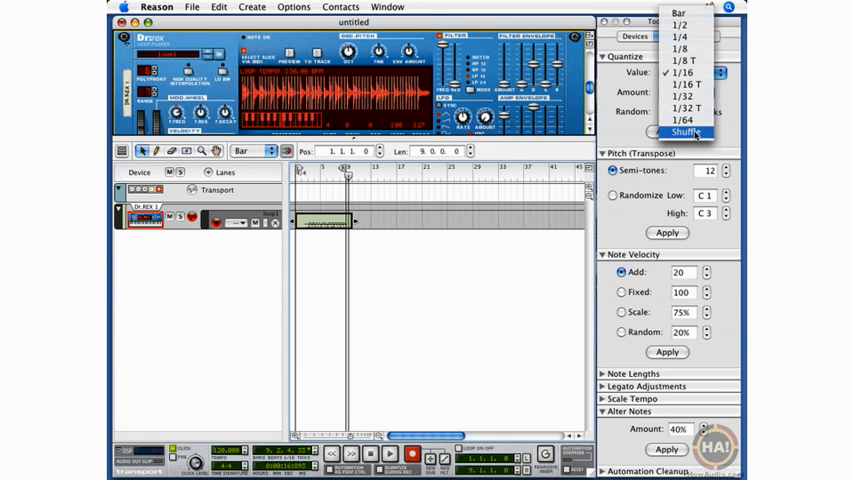
left_click(686, 132)
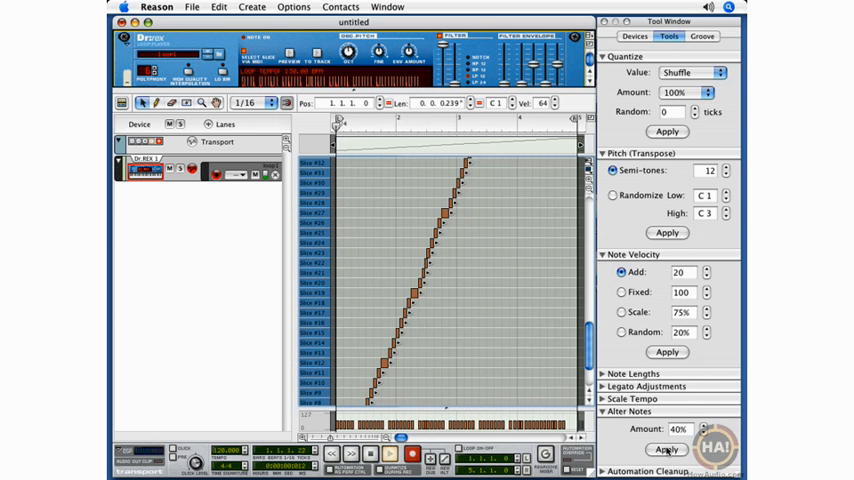
Step: Apply the Tool Window action to the Dr.REX loop's slice notes
left_click(666, 449)
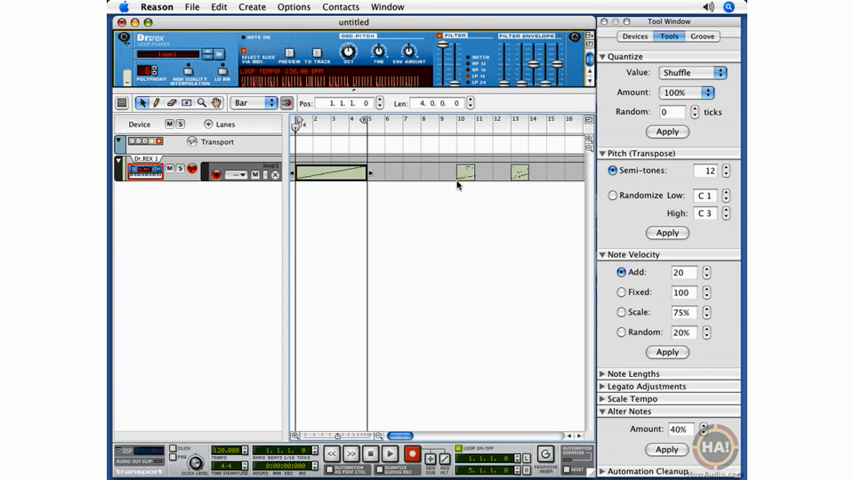
mouse_move(295, 252)
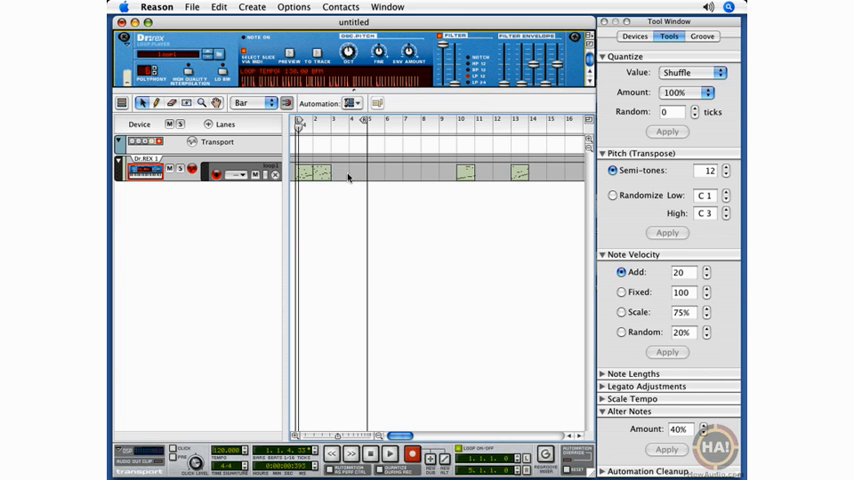
Step: Select the short clips at bars 1–2 and open their scattered slice notes
left_click(310, 172)
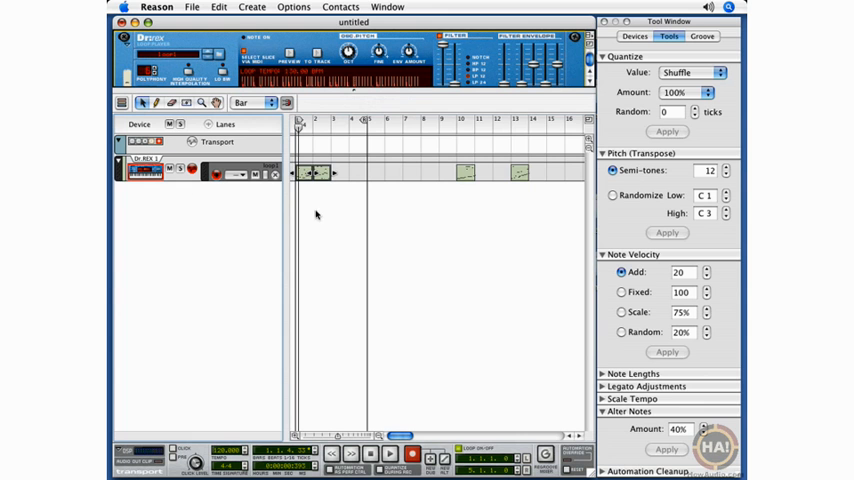
left_click(310, 172)
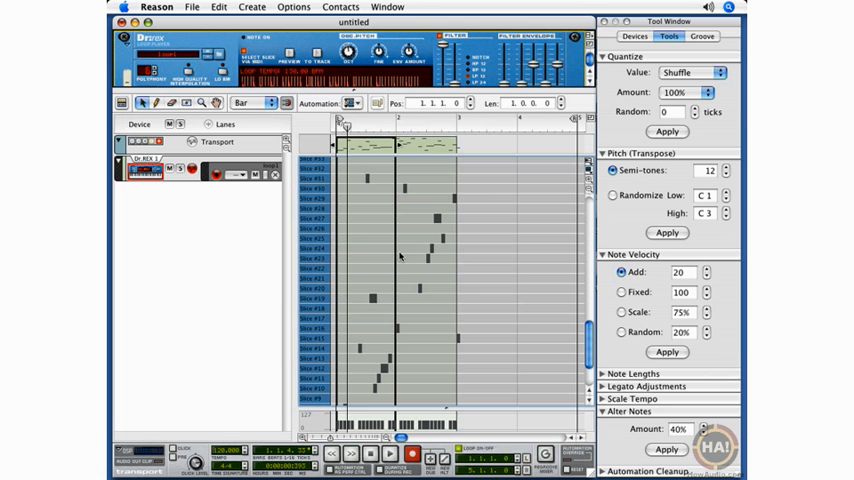
mouse_move(360, 390)
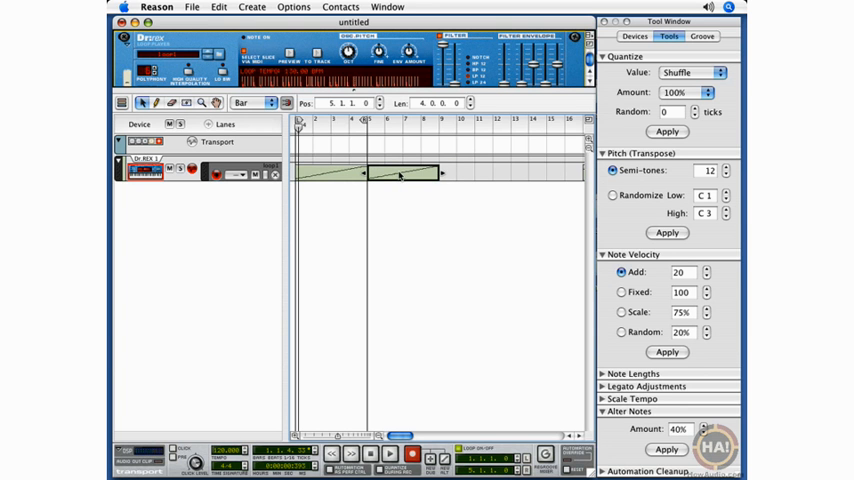
Step: Drag the copied loop clip to its new bar position, then deselect
left_click_drag(442, 173, 420, 173)
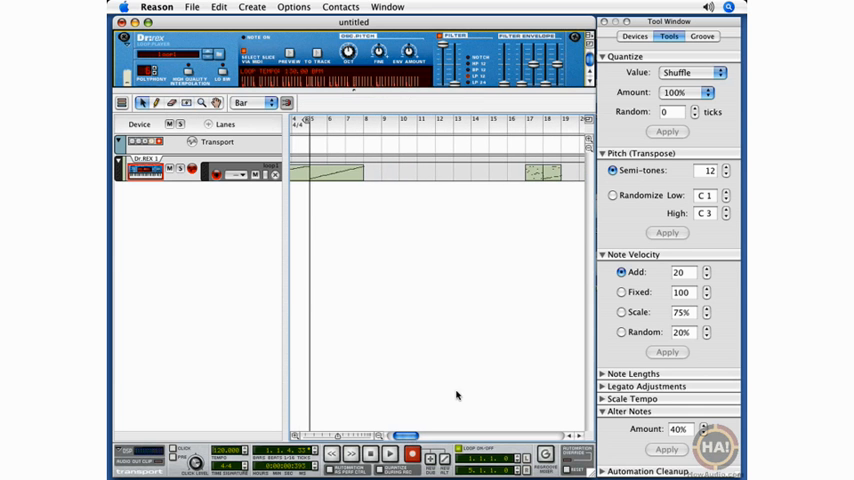
left_click(372, 172)
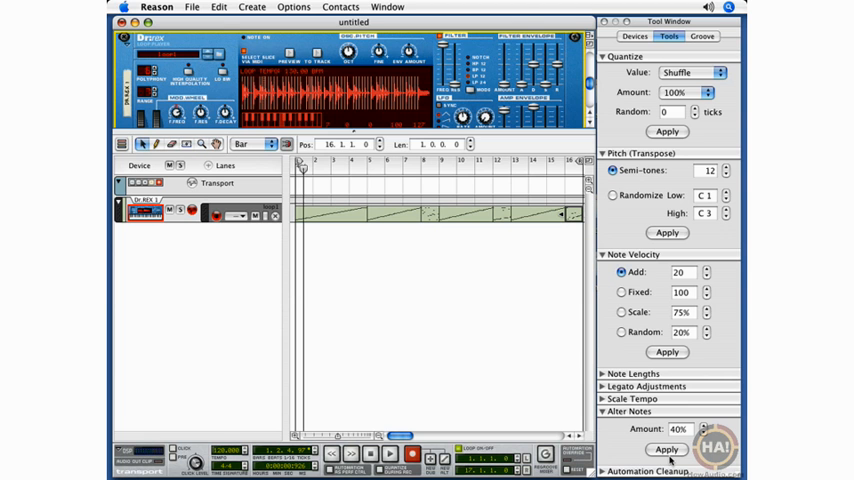
mouse_move(428, 222)
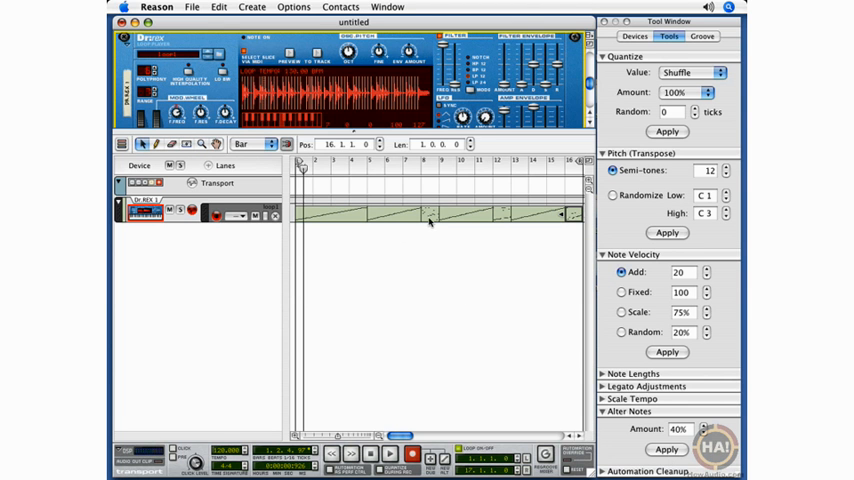
mouse_move(430, 298)
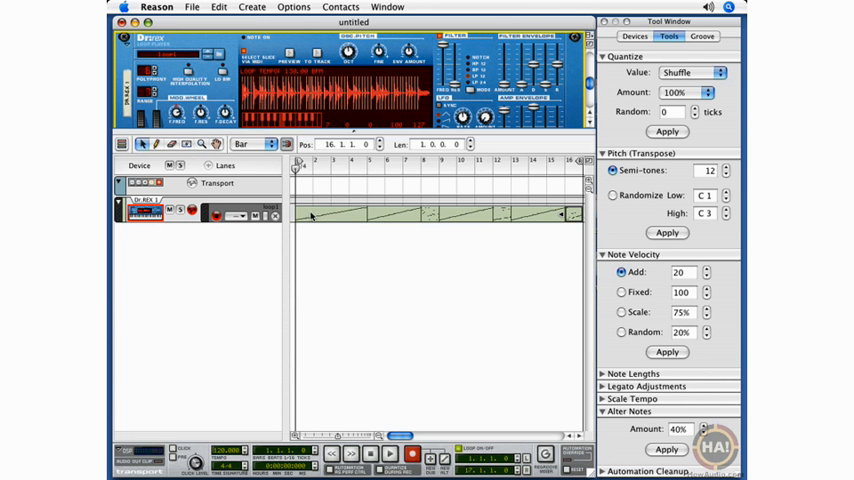
mouse_move(453, 287)
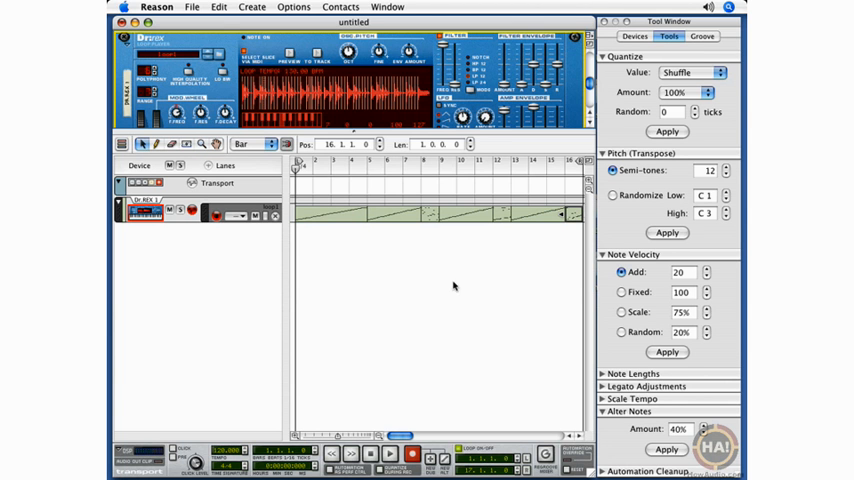
mouse_move(578, 360)
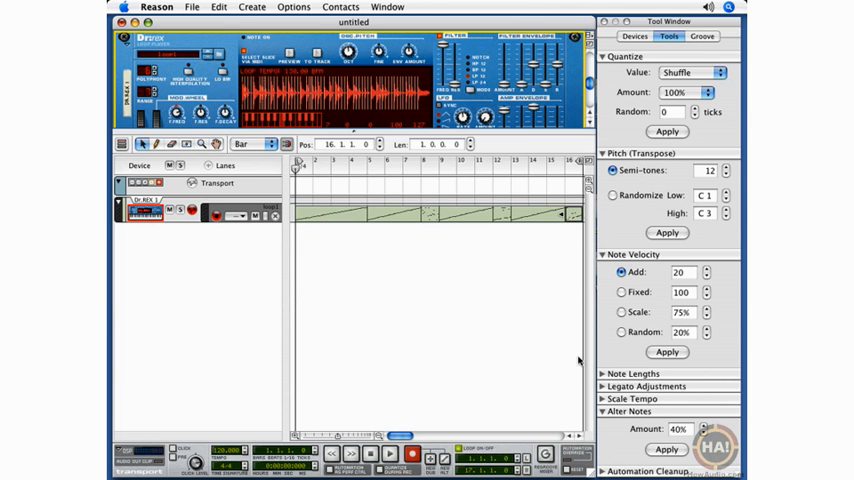